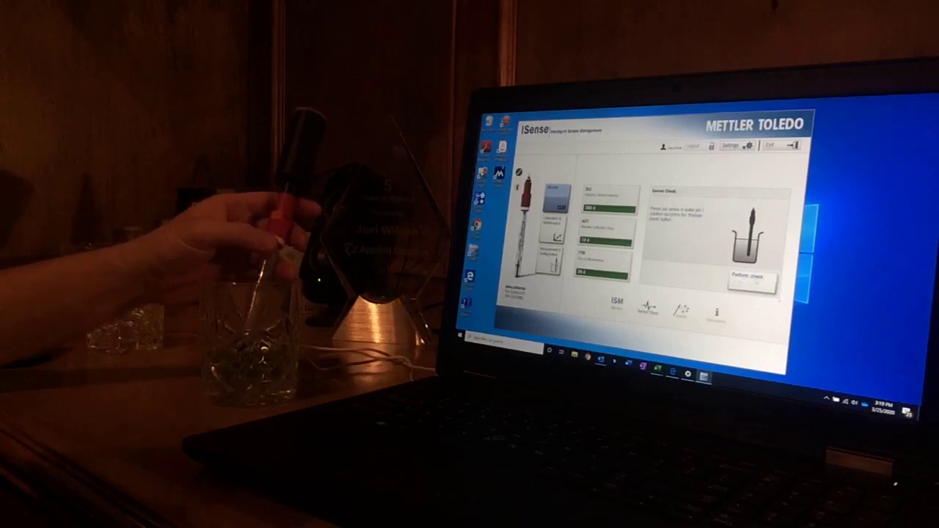
Run Perform check from the Sensor Check panel with the electrode in the pH 7 buffer.
click(748, 278)
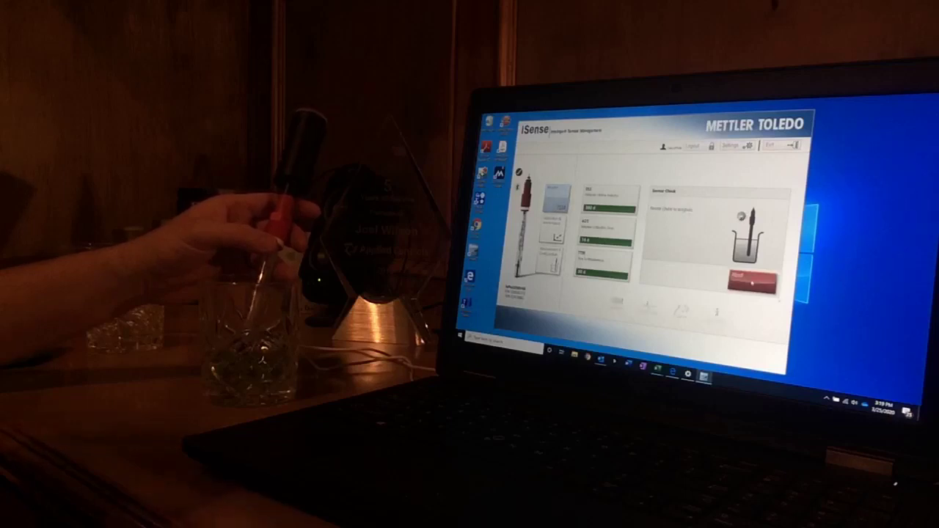